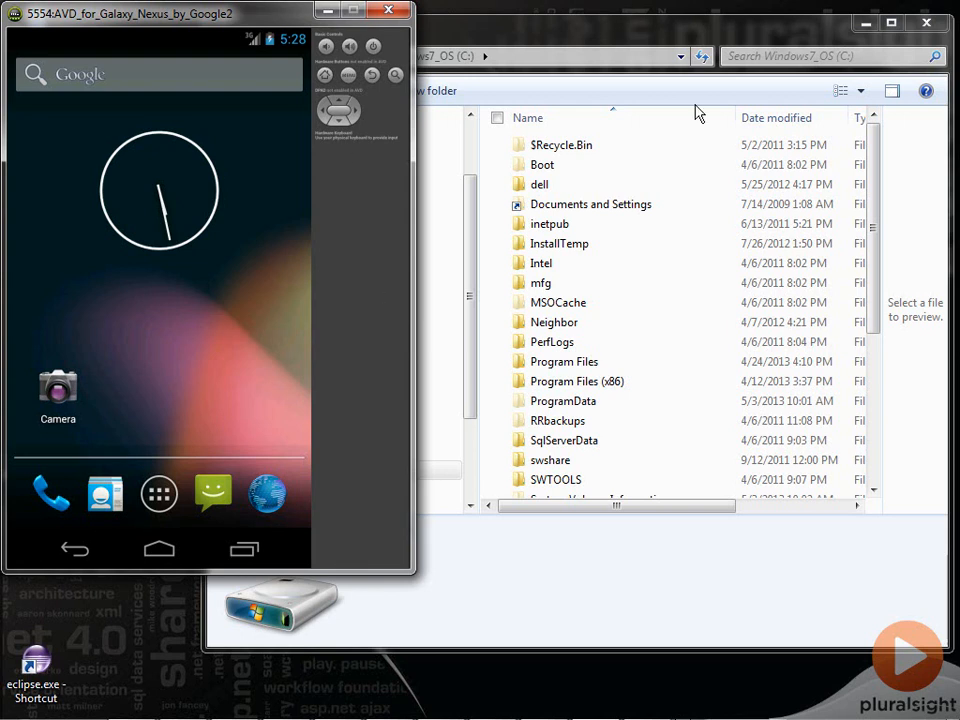
mouse_move(152, 218)
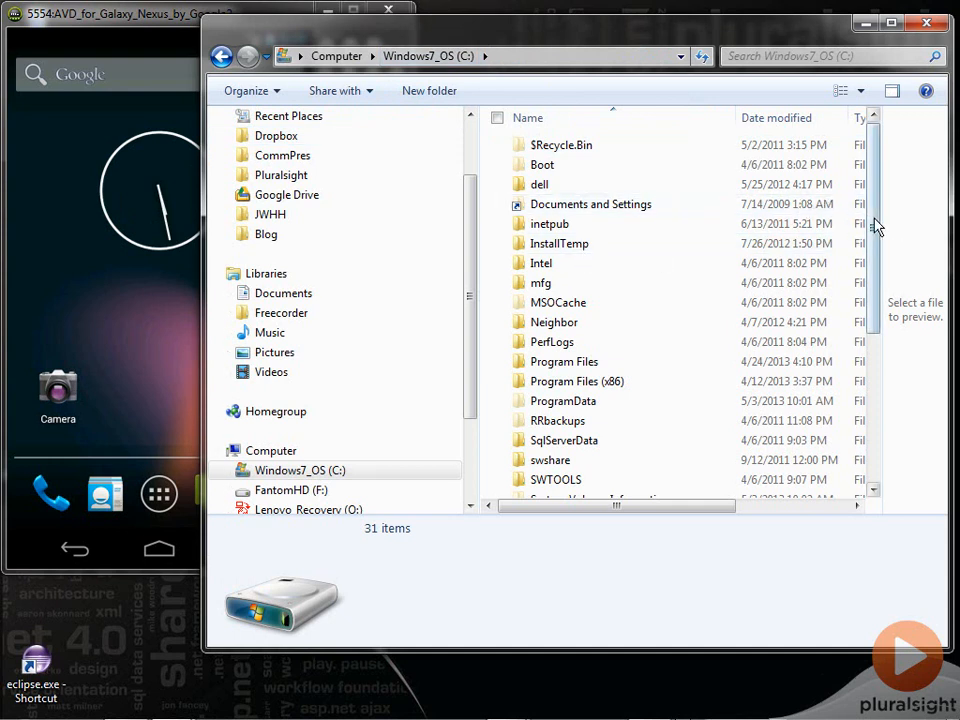
scroll(down, 3)
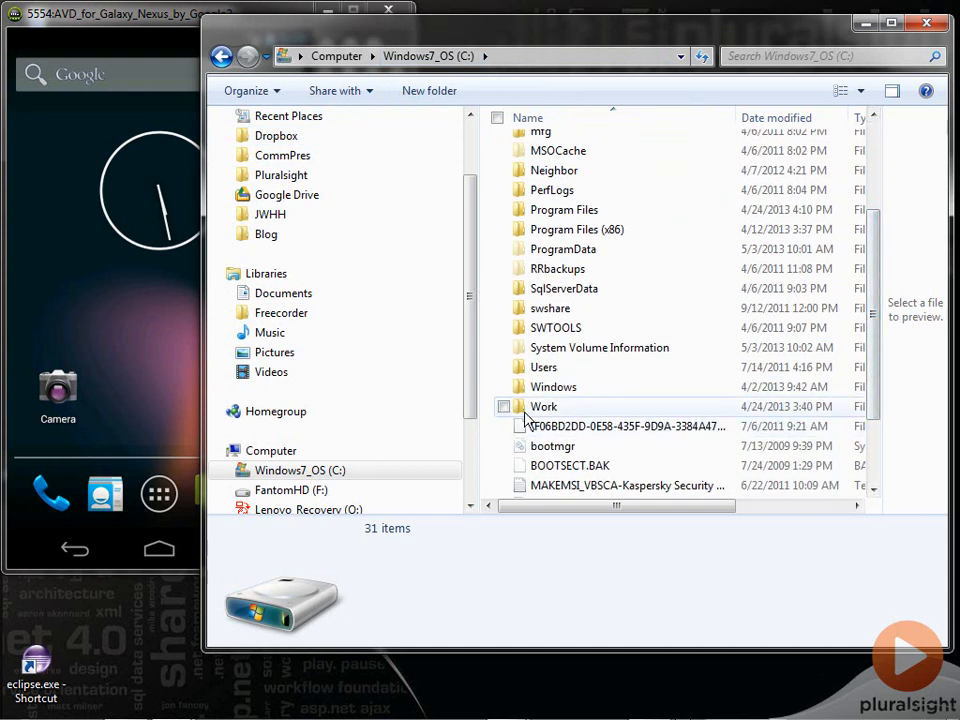
double_click(544, 406)
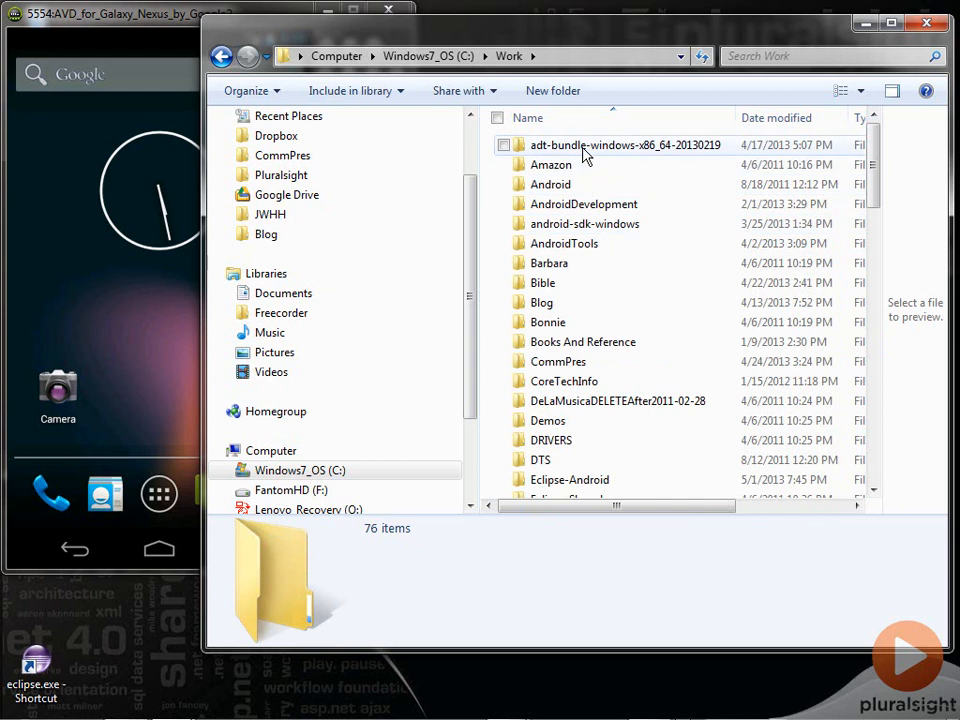
click(624, 144)
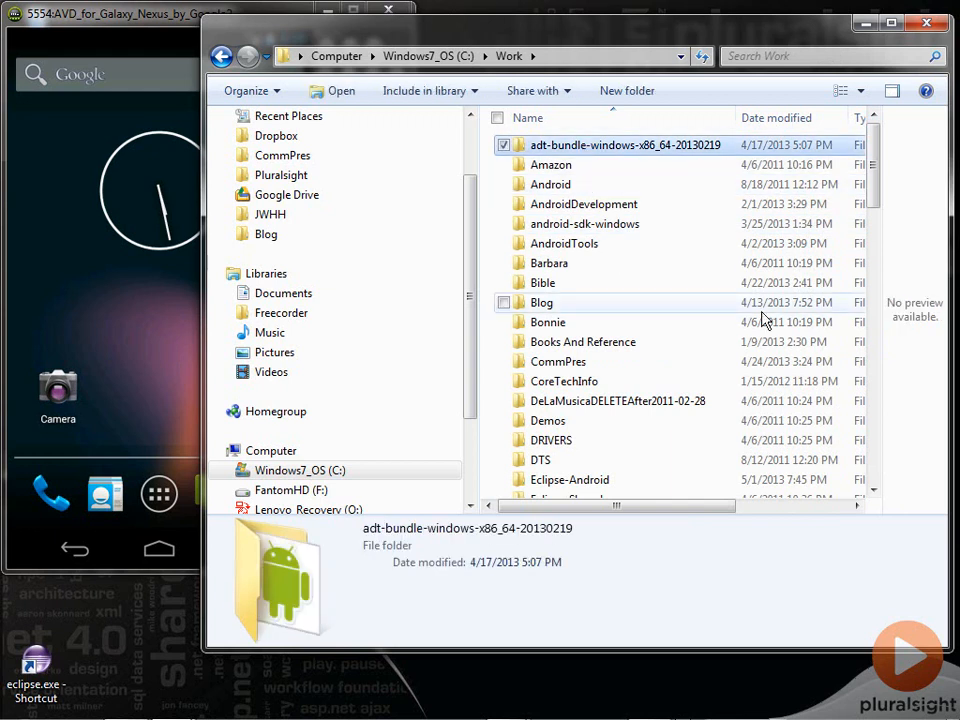
mouse_move(652, 152)
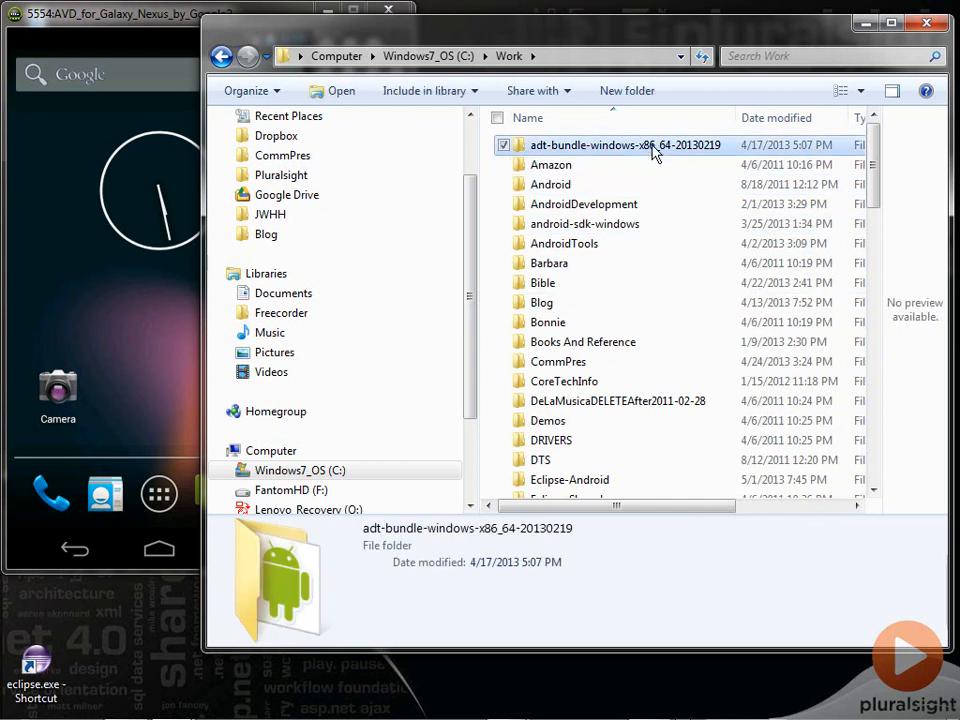
double_click(624, 144)
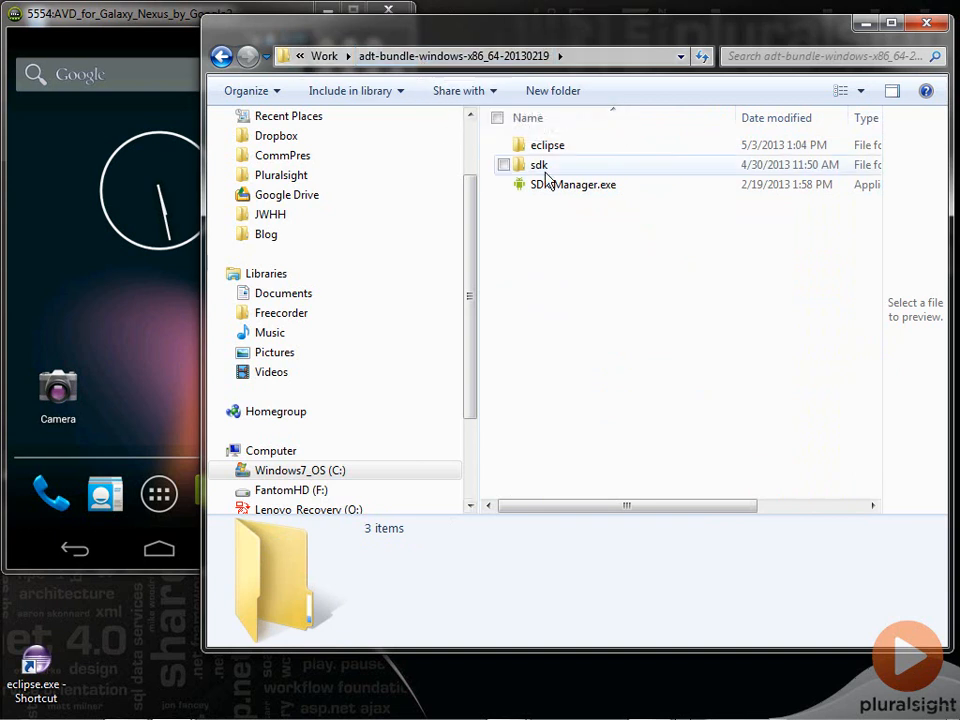
Go into sdk > platform-tools and select its full path in the address bar.
double_click(540, 164)
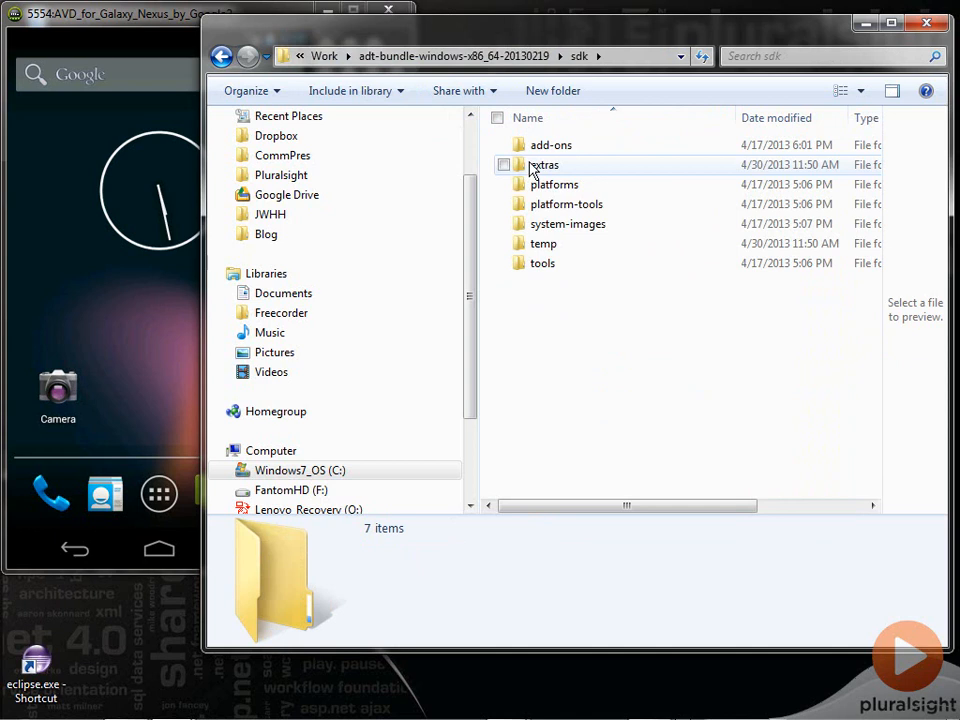
double_click(566, 204)
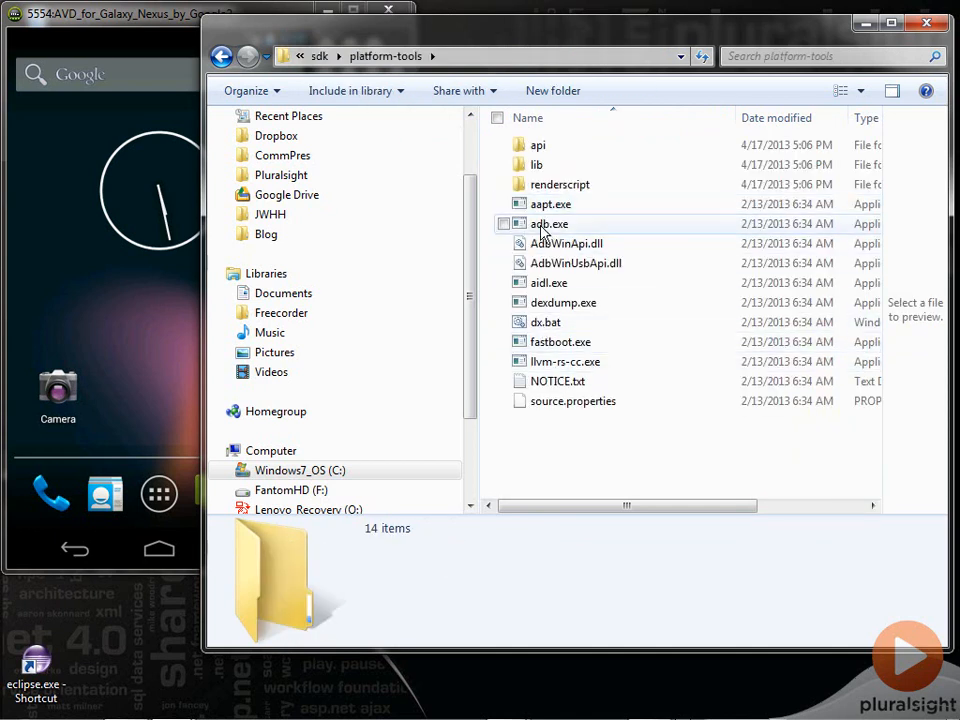
click(480, 56)
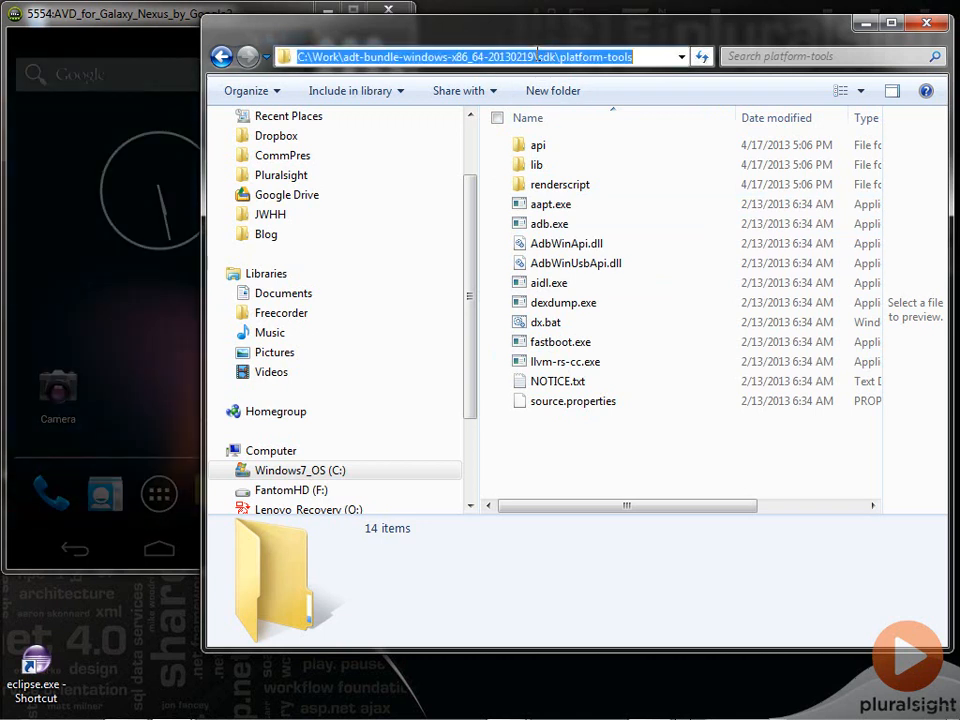
Launch cmd from the platform-tools address bar and run 'adb devices', listing emulator-5554.
text(cmd)
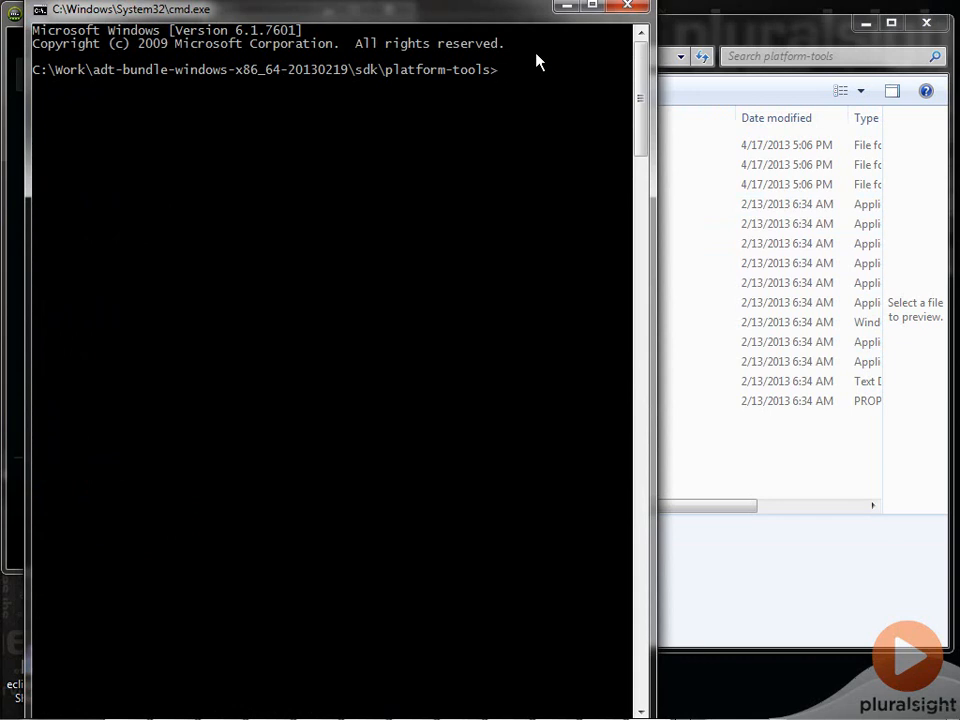
text(adb)
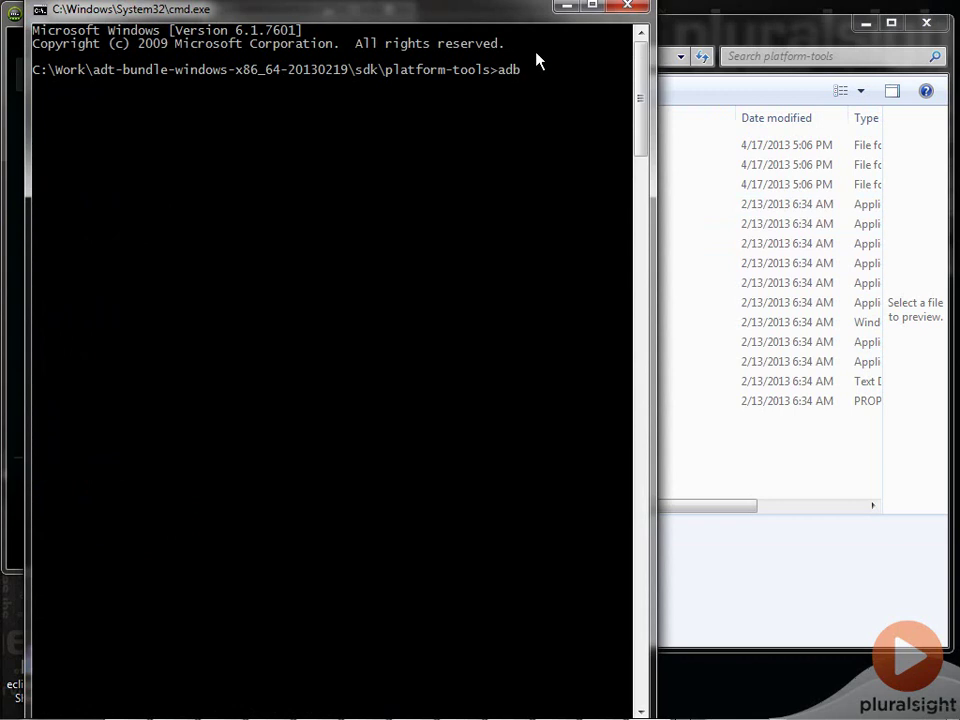
text(devi)
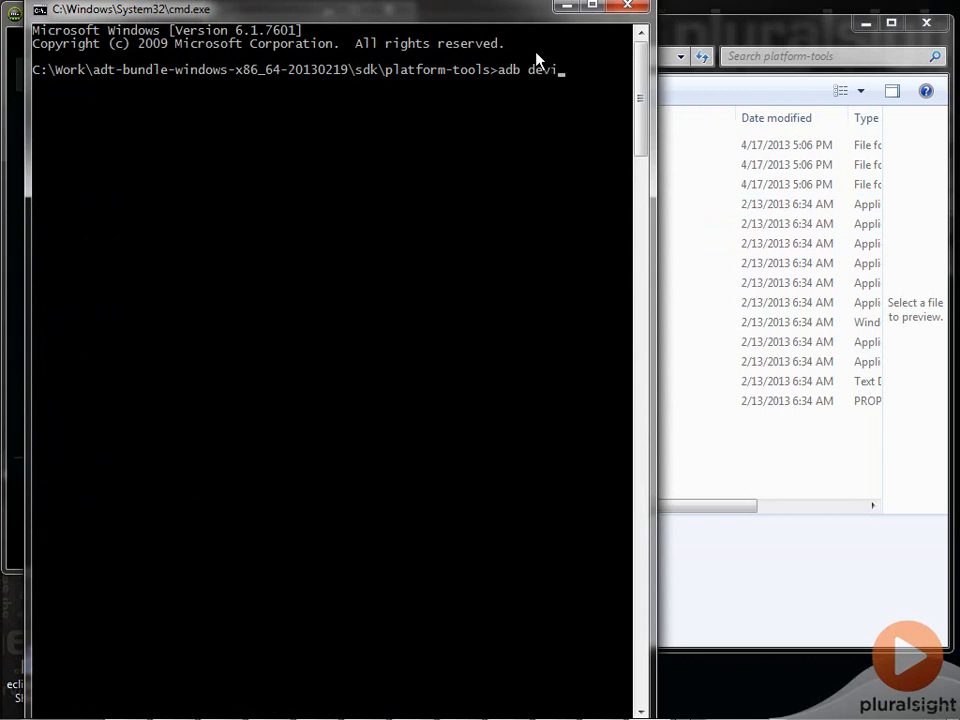
key(Return)
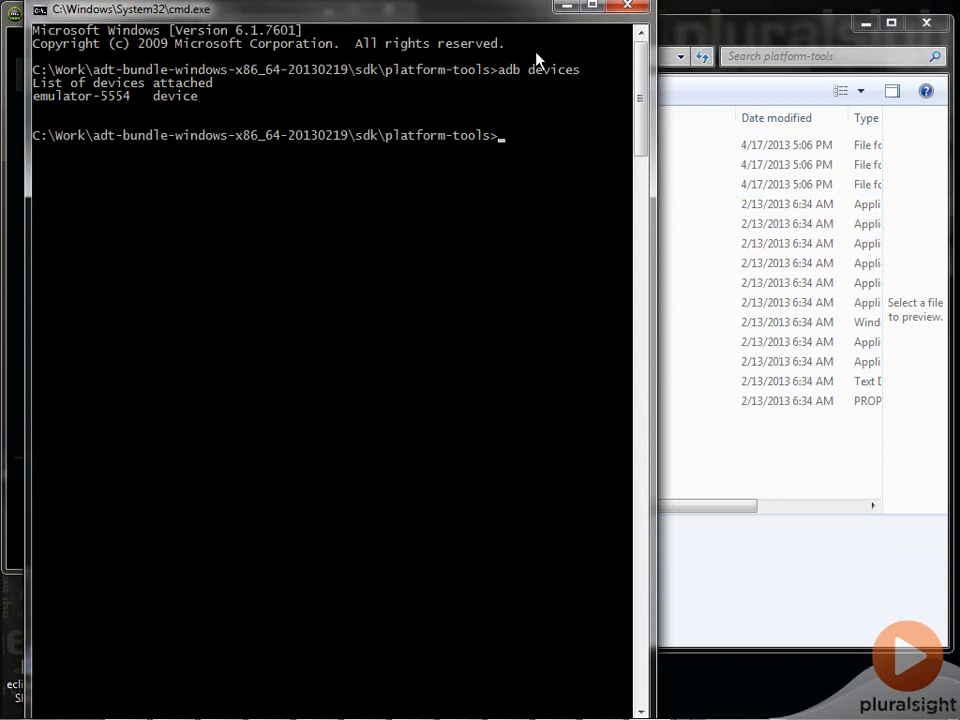
Run 'adb shell' on the emulator, list root files and processes (ls, ps), then exit.
text(adb sh)
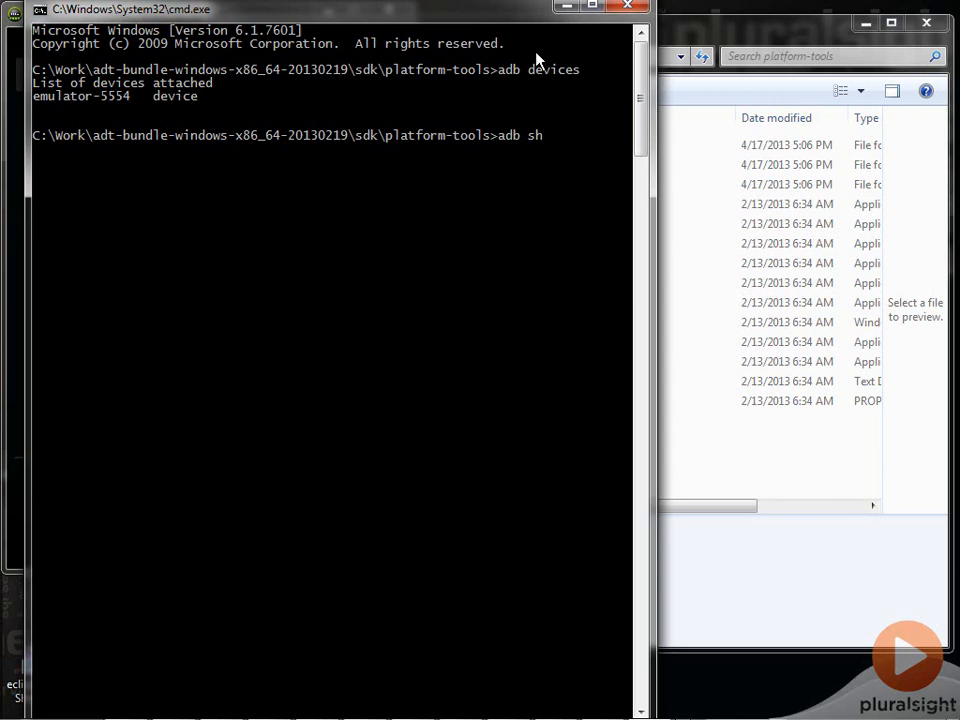
key(Return)
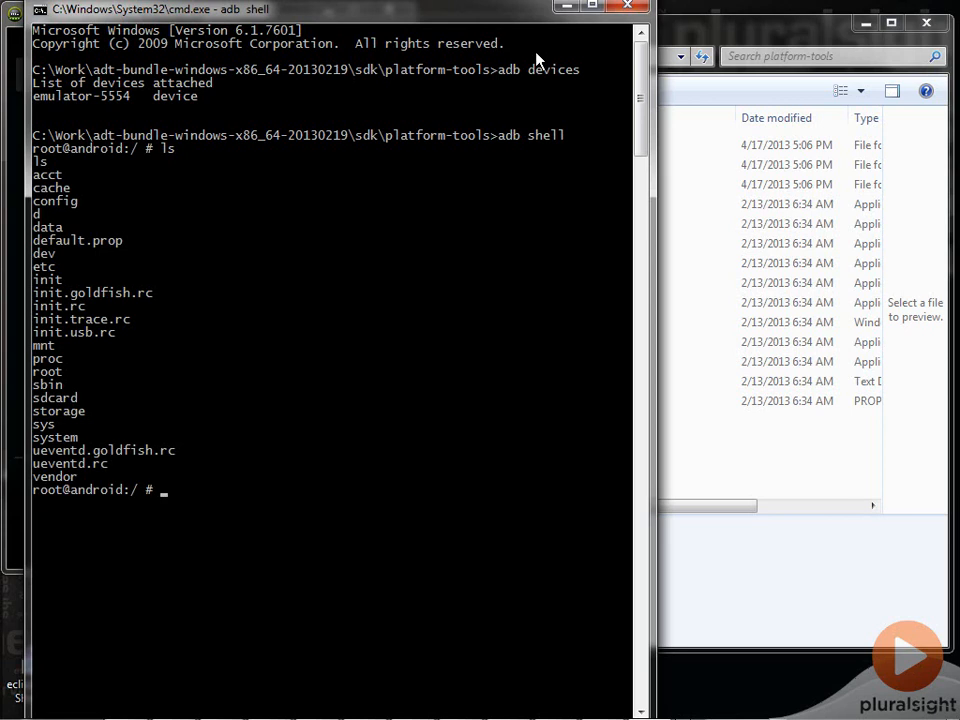
text(p)
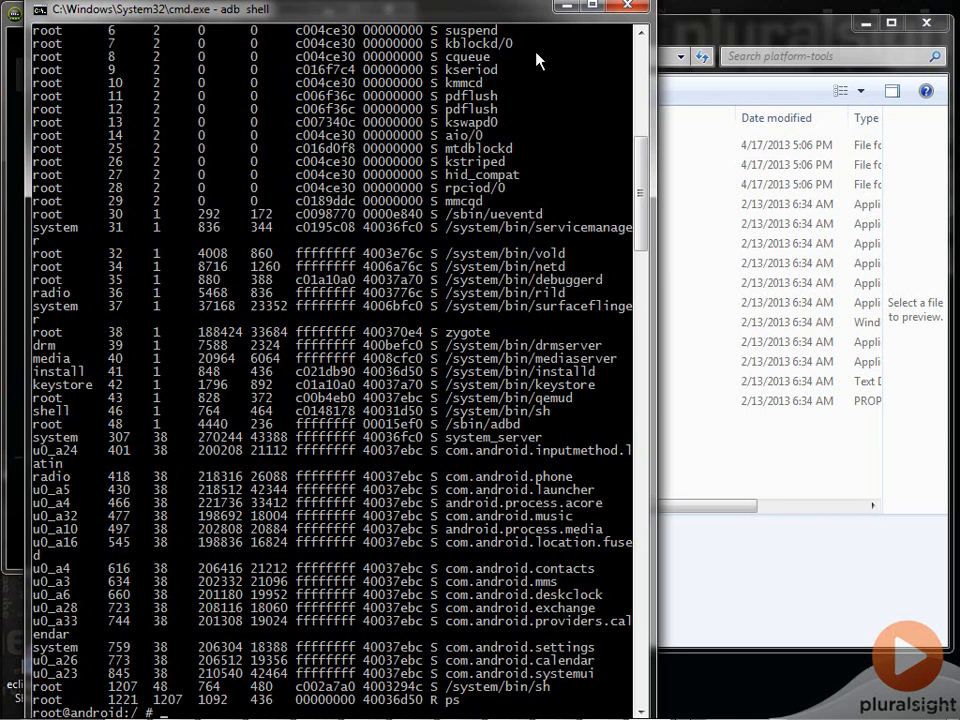
text(exit)
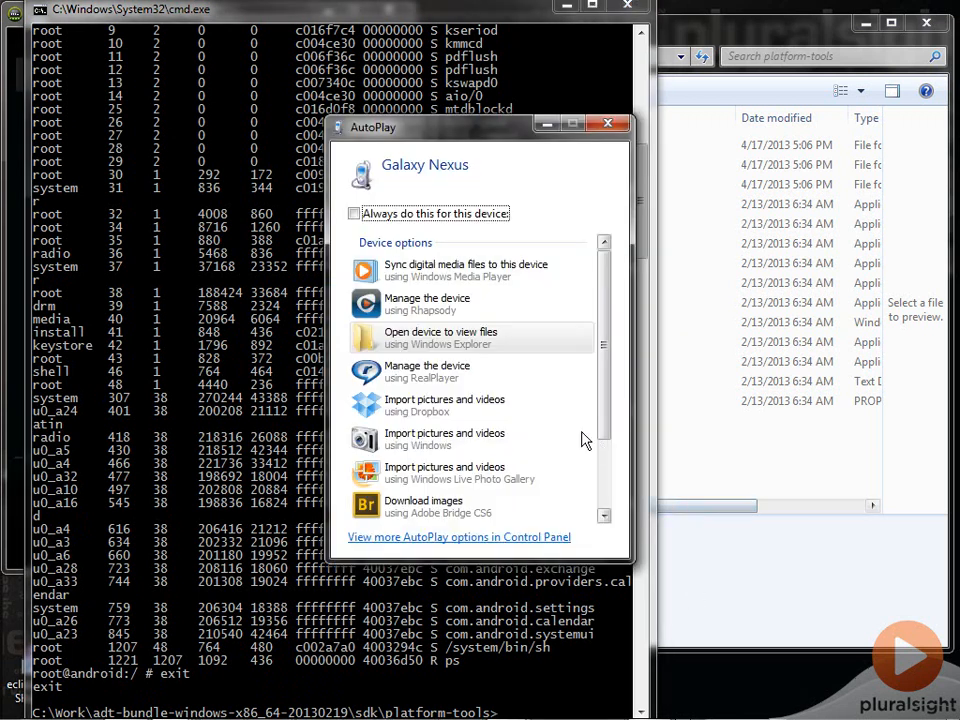
mouse_move(470, 176)
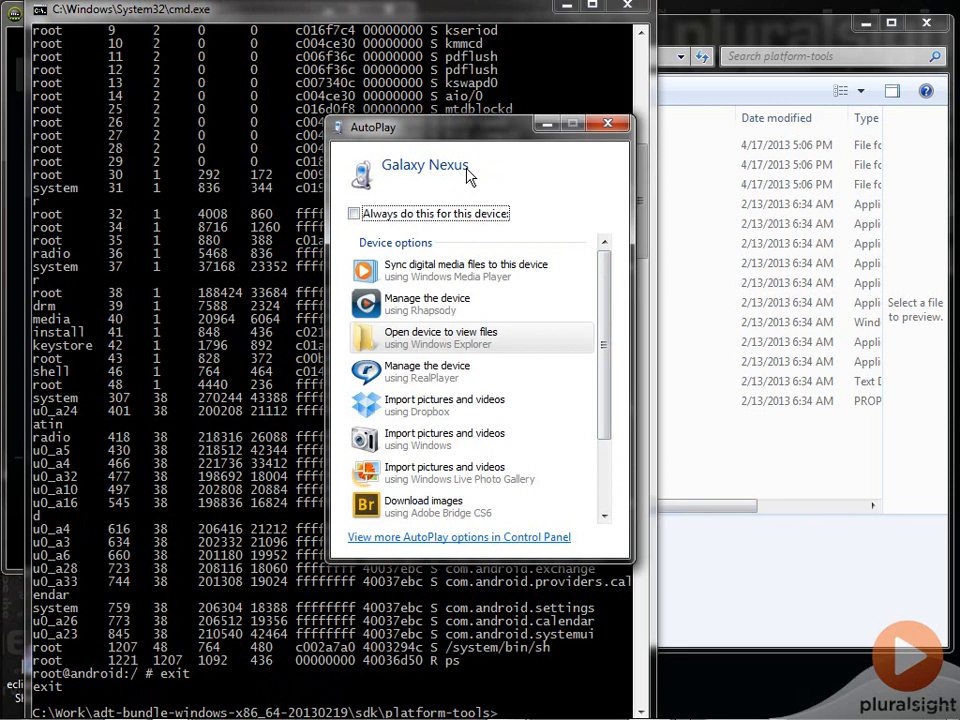
mouse_move(362, 332)
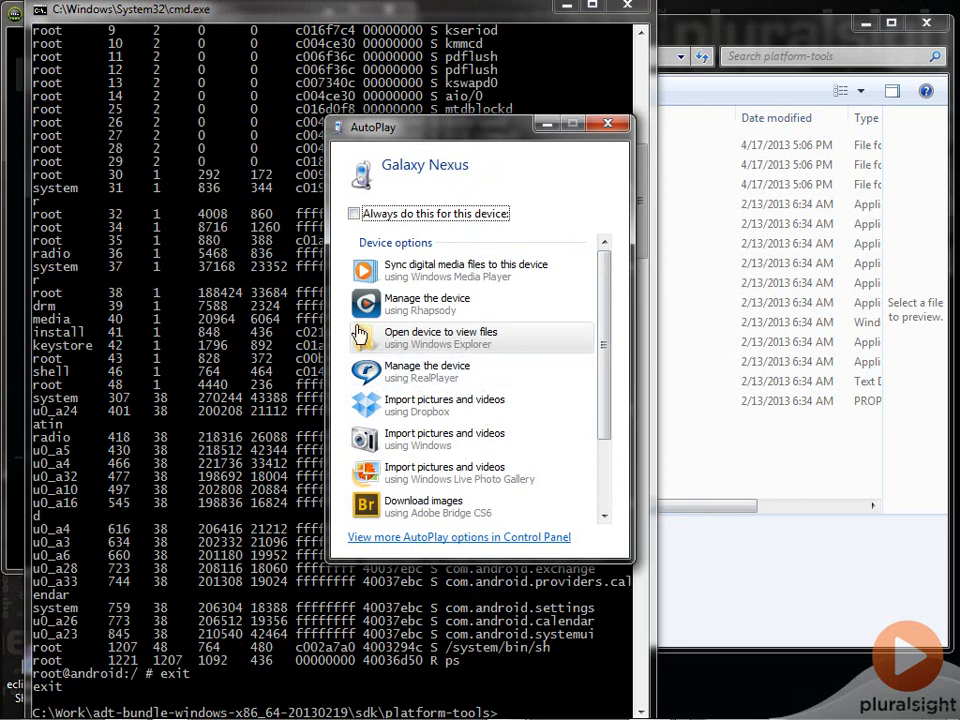
mouse_move(670, 136)
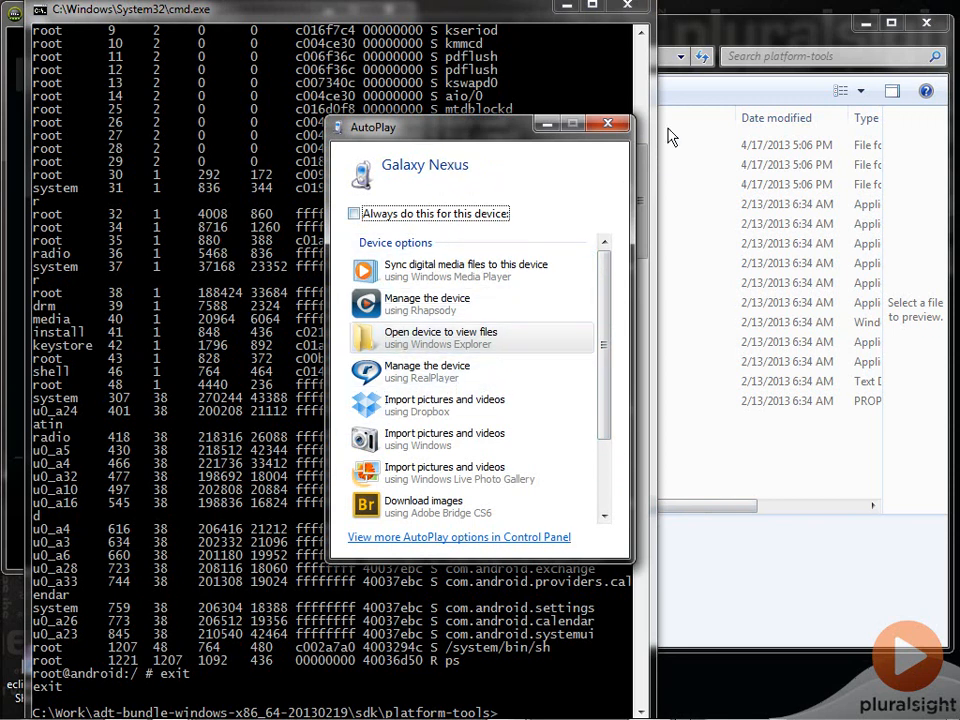
Close the Galaxy Nexus AutoPlay dialog without choosing an action.
click(608, 124)
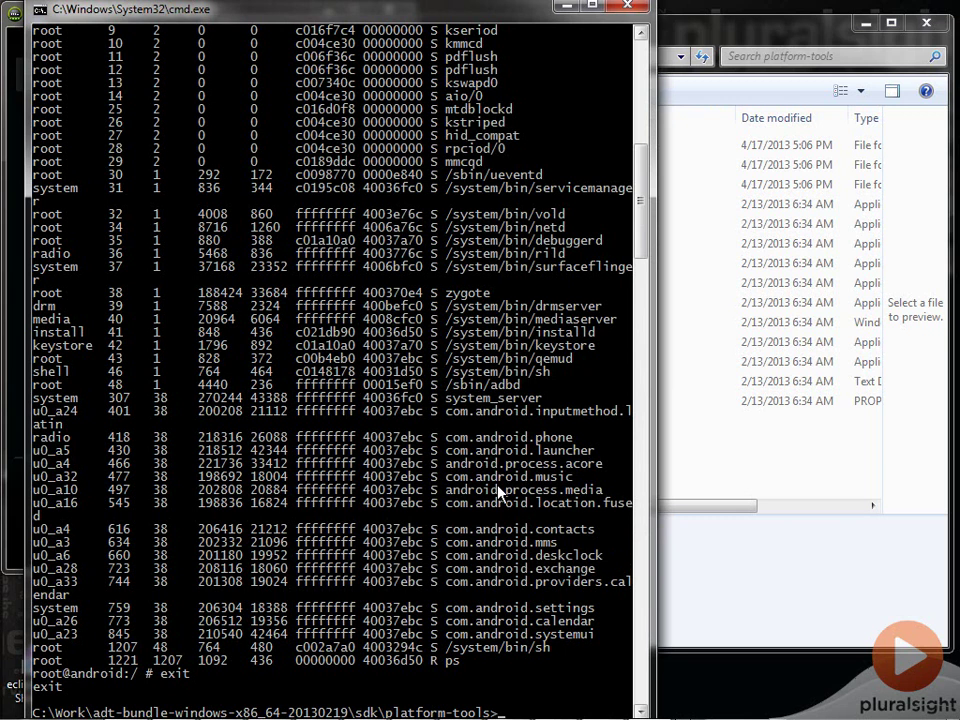
Run 'adb devices' showing emulator and phone, then 'adb -d shell' onto the USB phone.
text(adb shell)
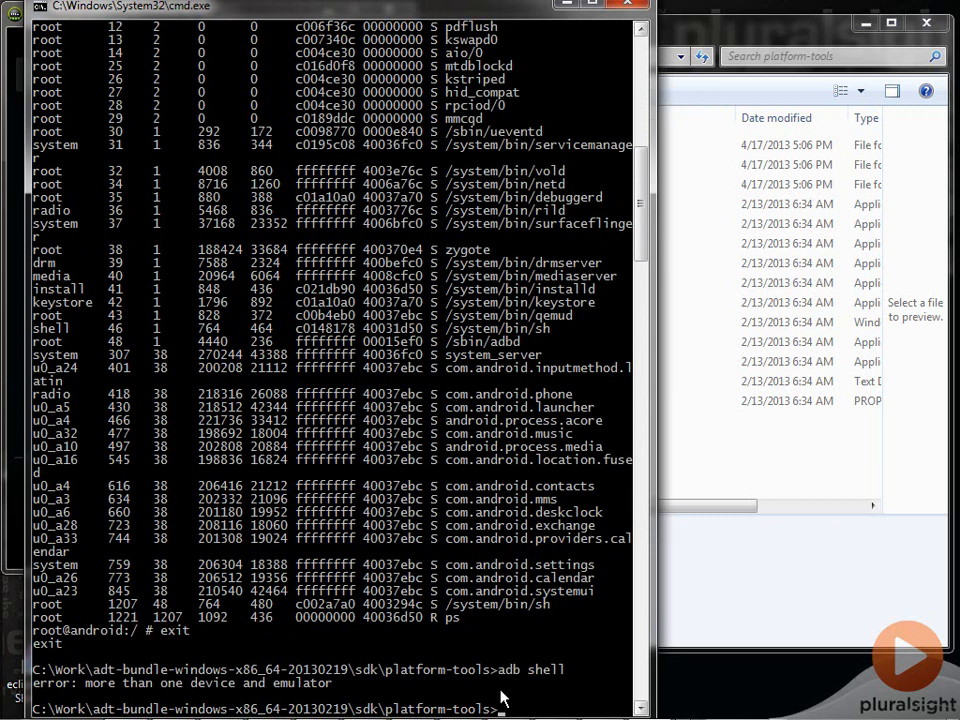
mouse_move(178, 696)
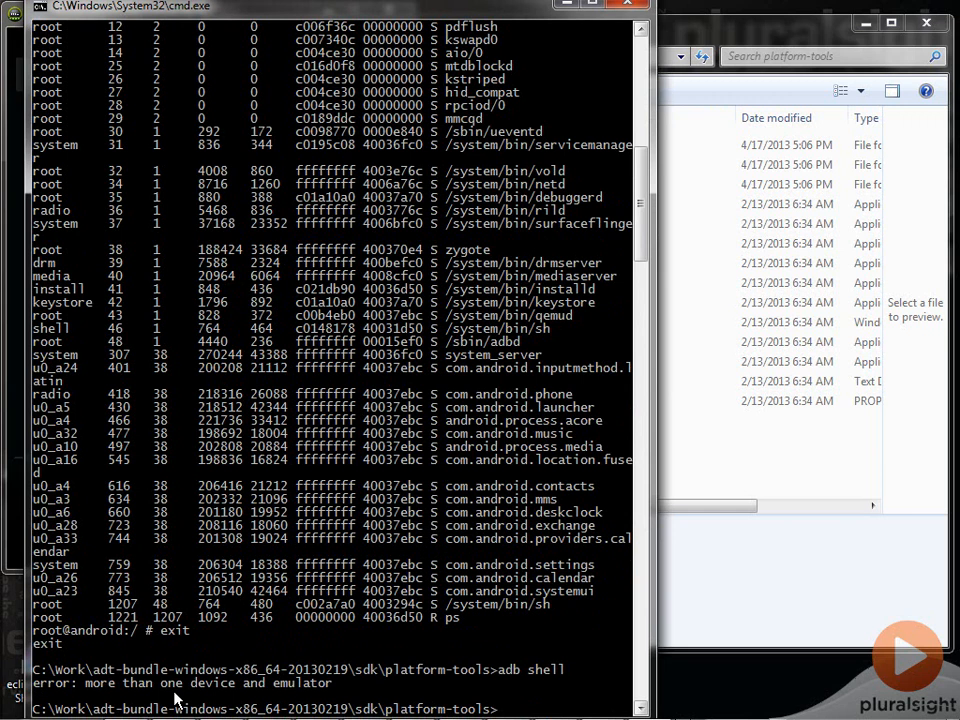
text(ad)
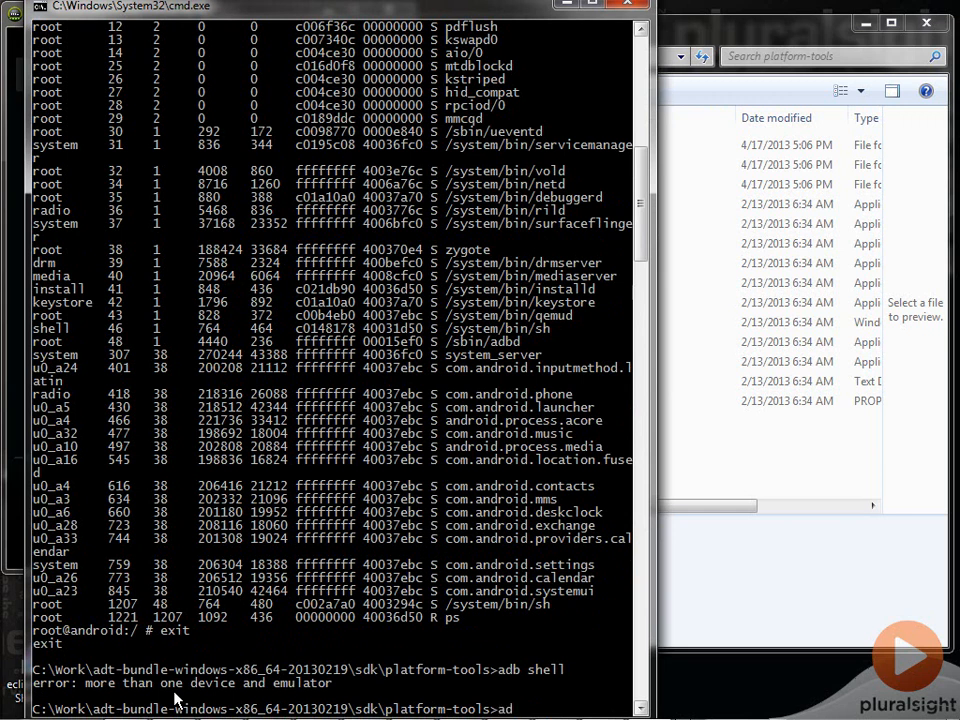
text(b devices)
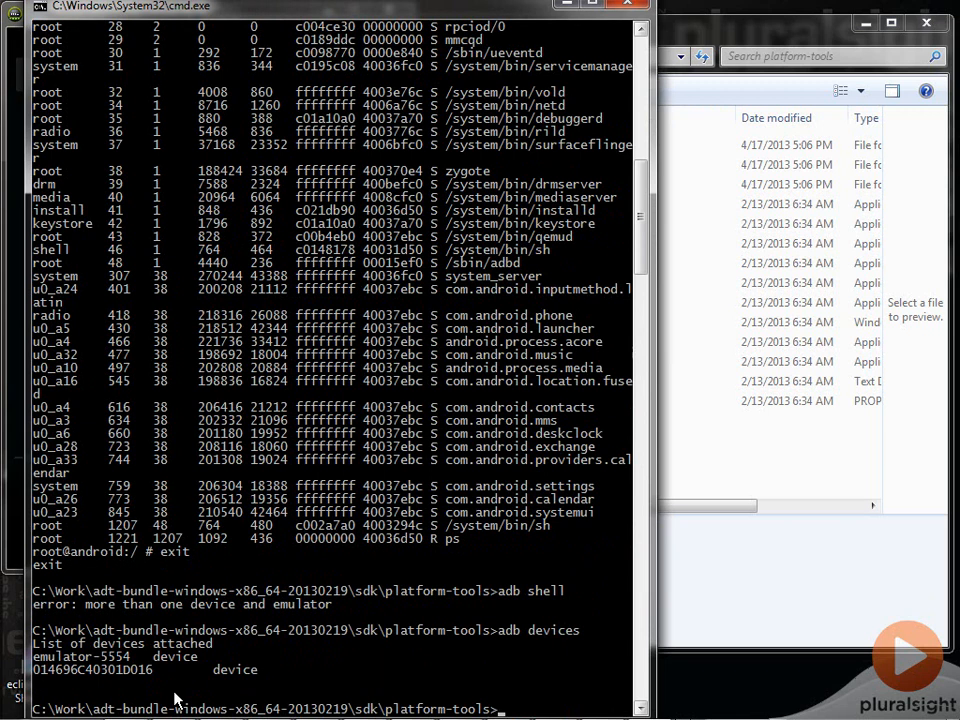
mouse_move(88, 678)
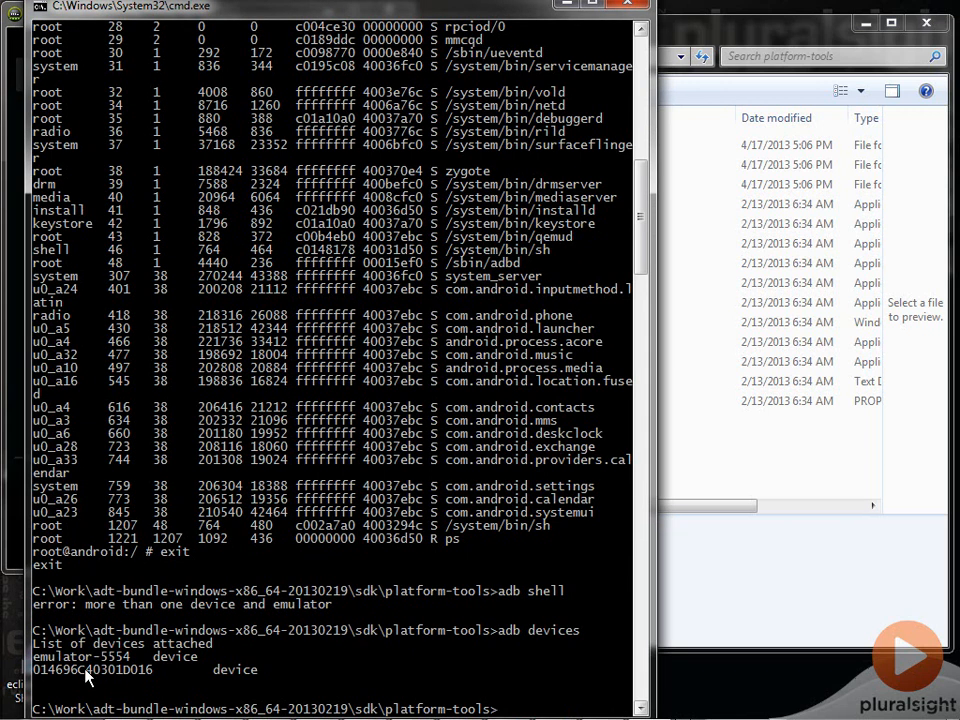
text(adb -d)
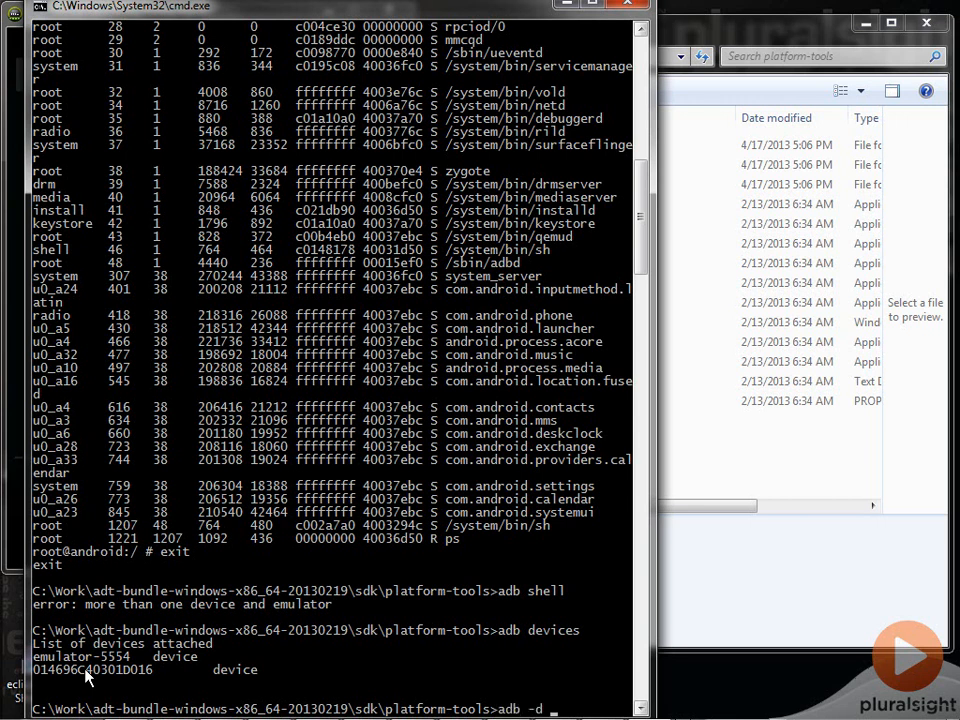
key(Return)
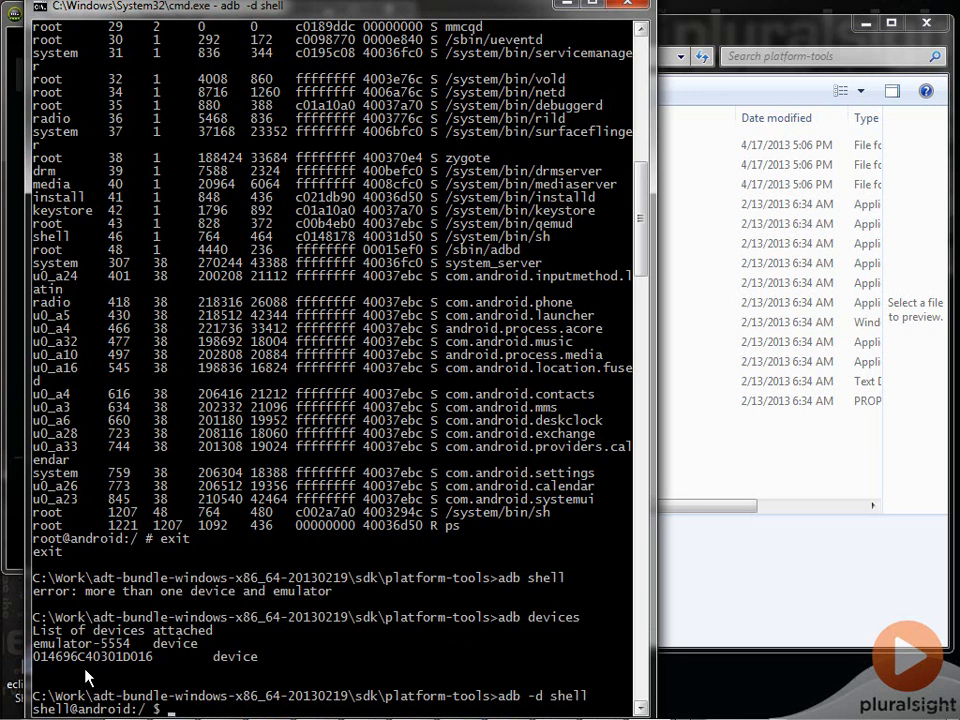
In the phone shell run ls, cd data, ps, then exit and run 'adb devices' again.
text(ls)
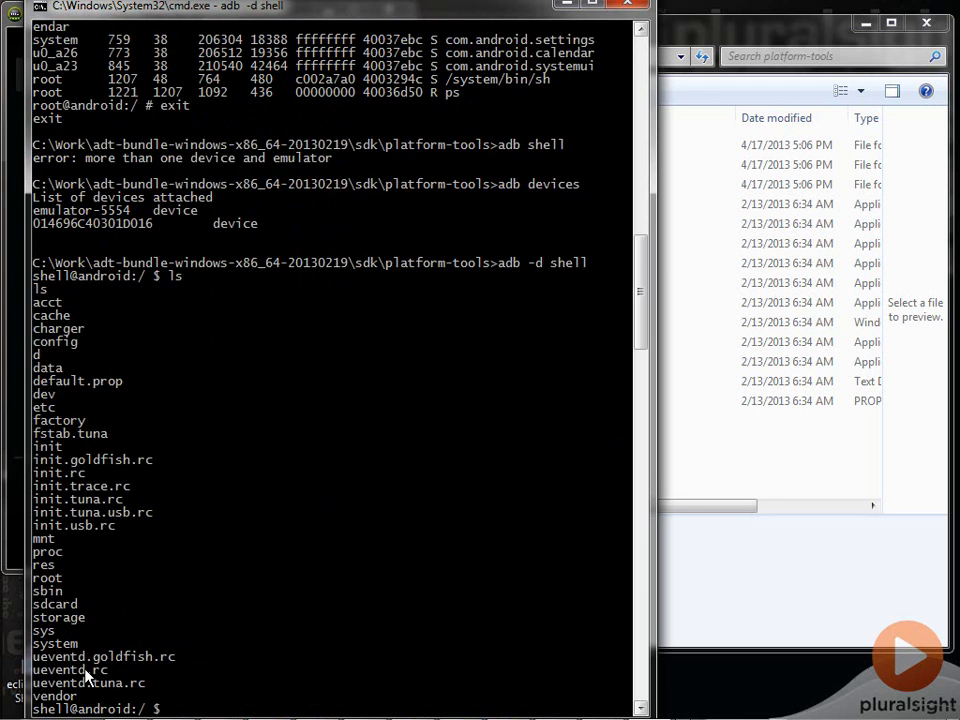
text(cd ~)
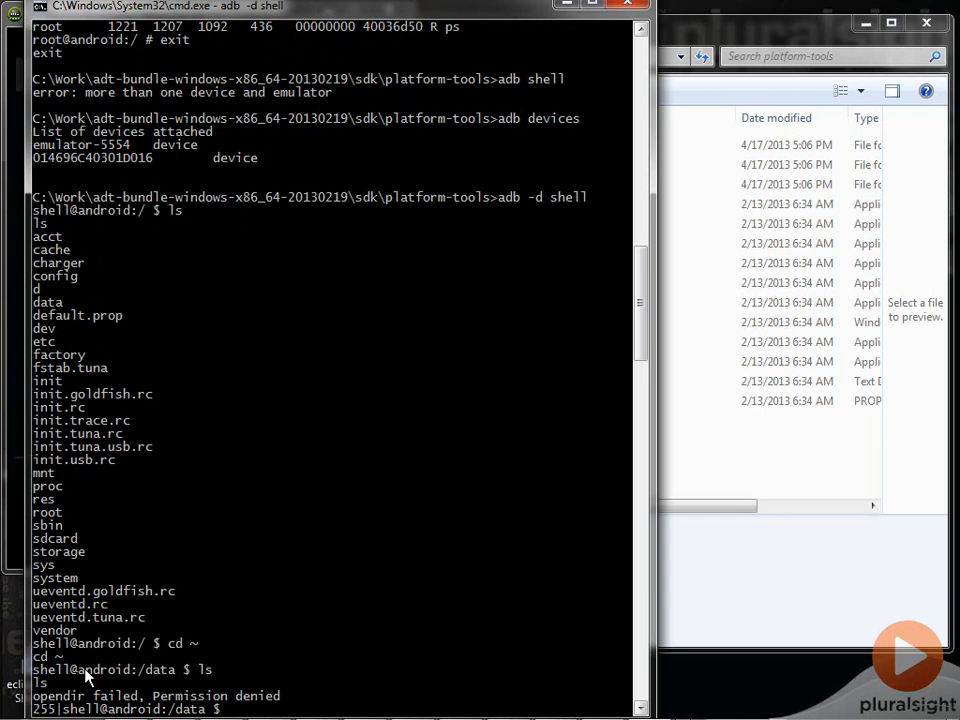
text(ps)
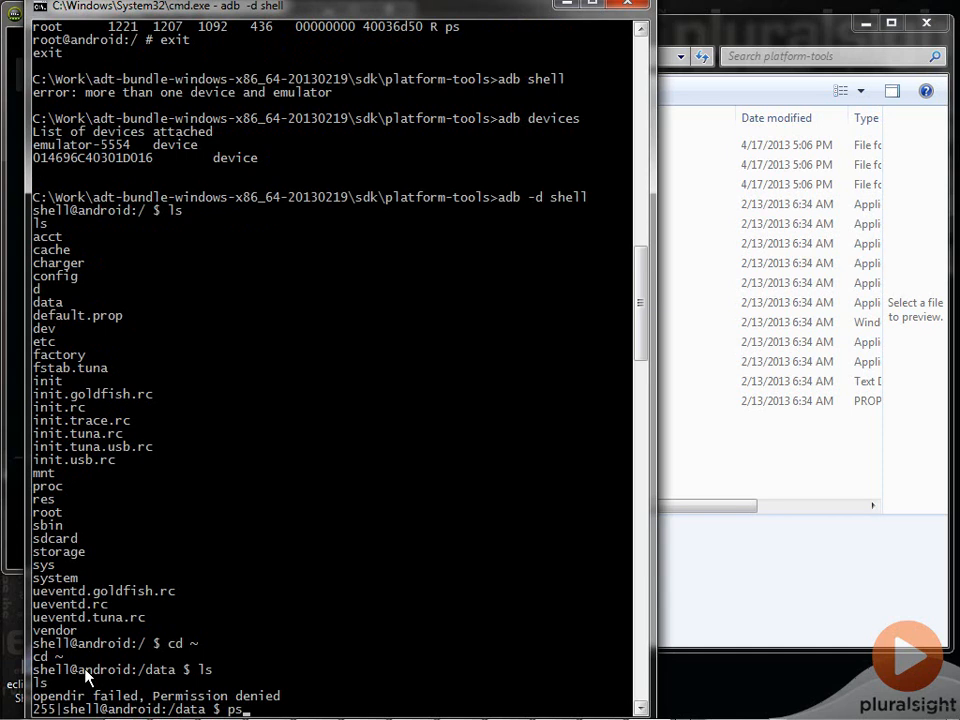
key(Return)
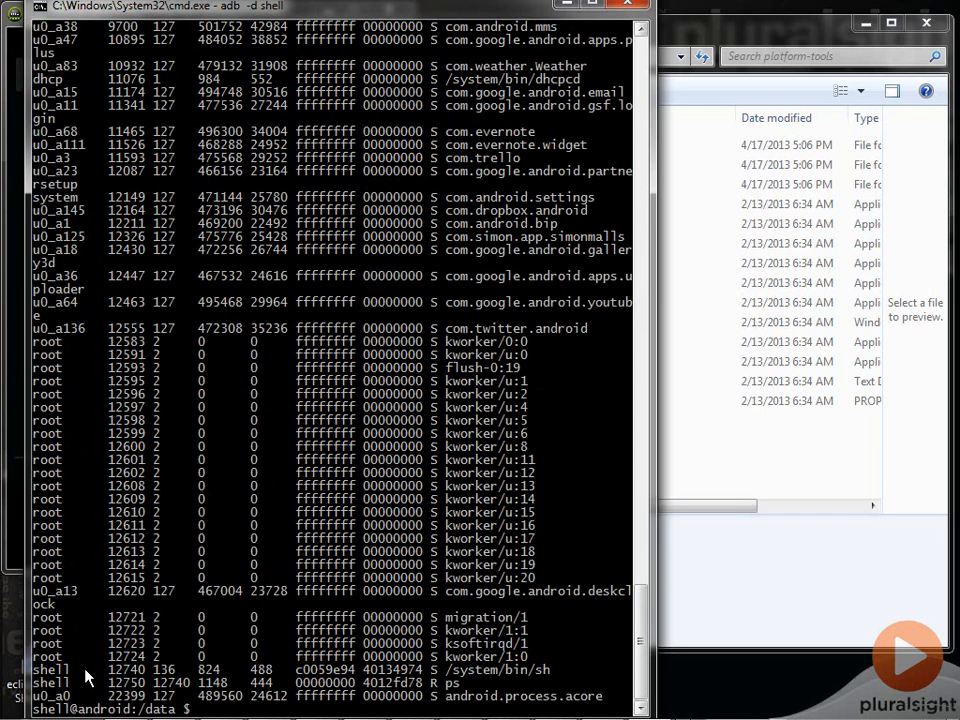
text(exit)
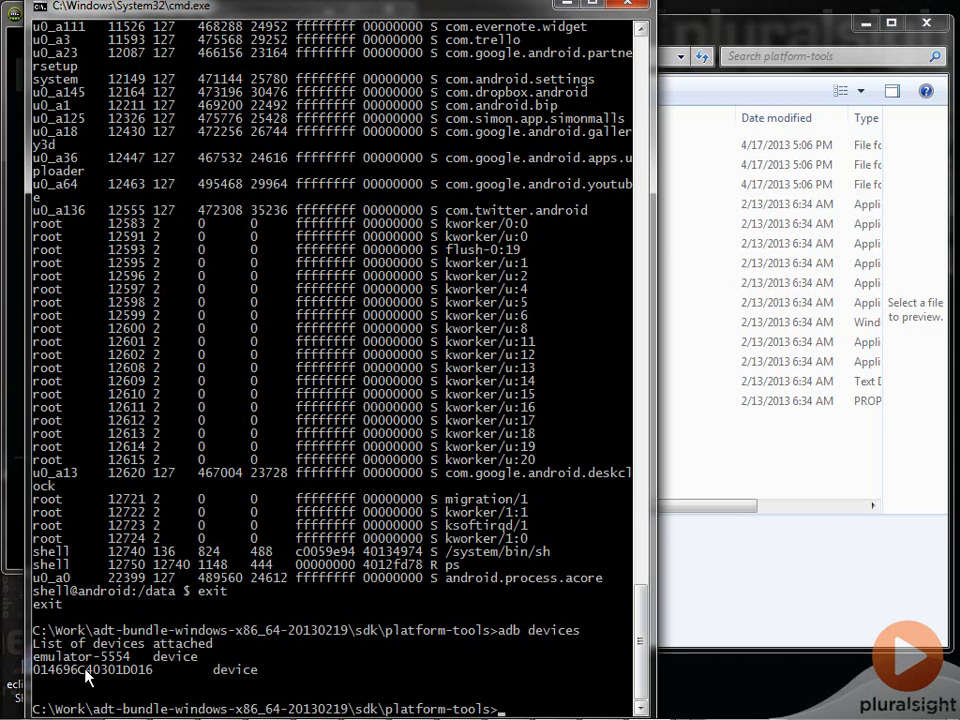
Run 'adb -s <phone serial> shell' to enter the phone's shell, then exit to platform-tools.
text(ad)
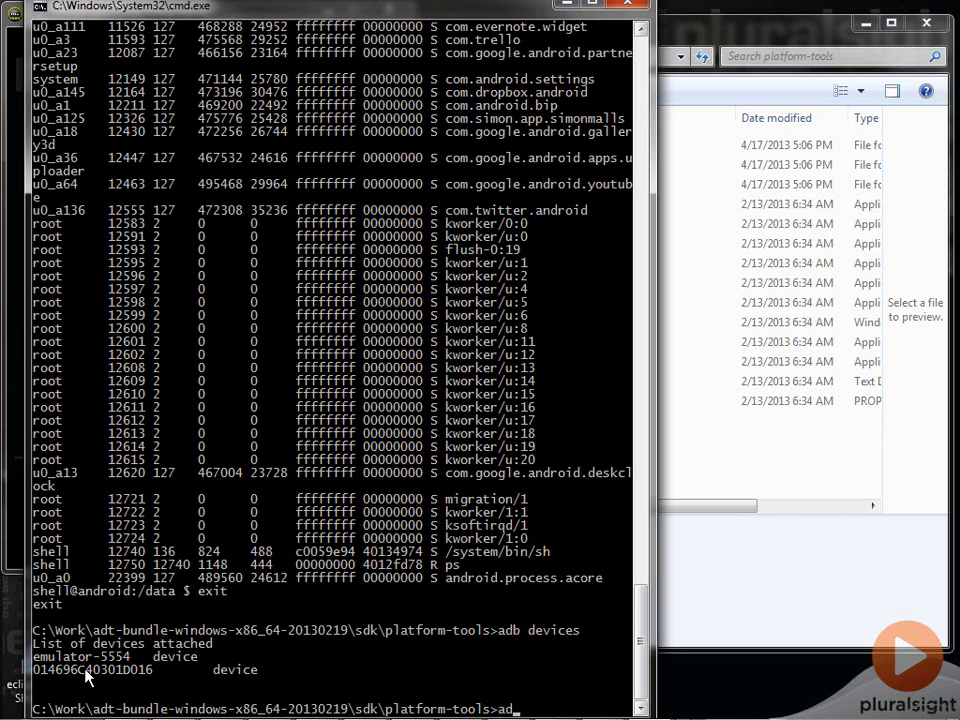
text(b)
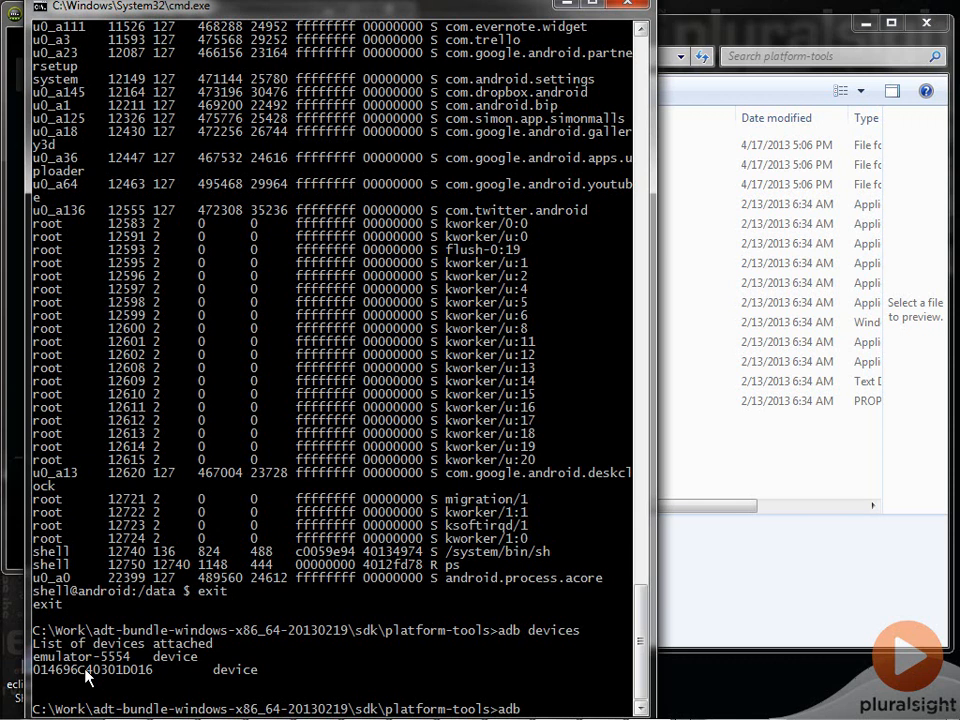
text(-s)
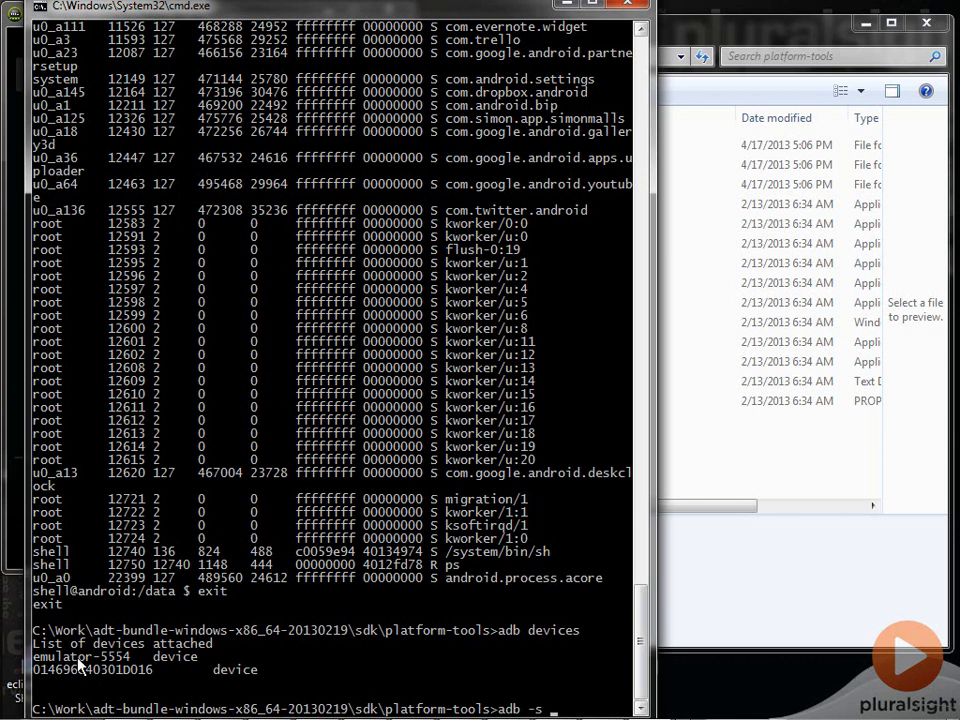
mouse_move(70, 684)
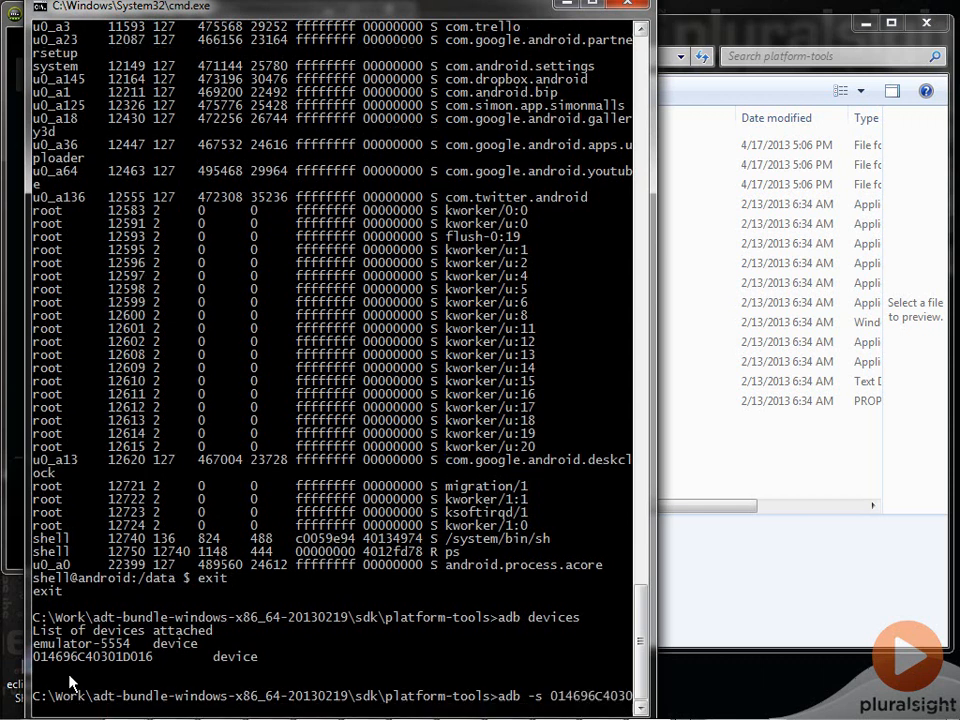
text(1D016)
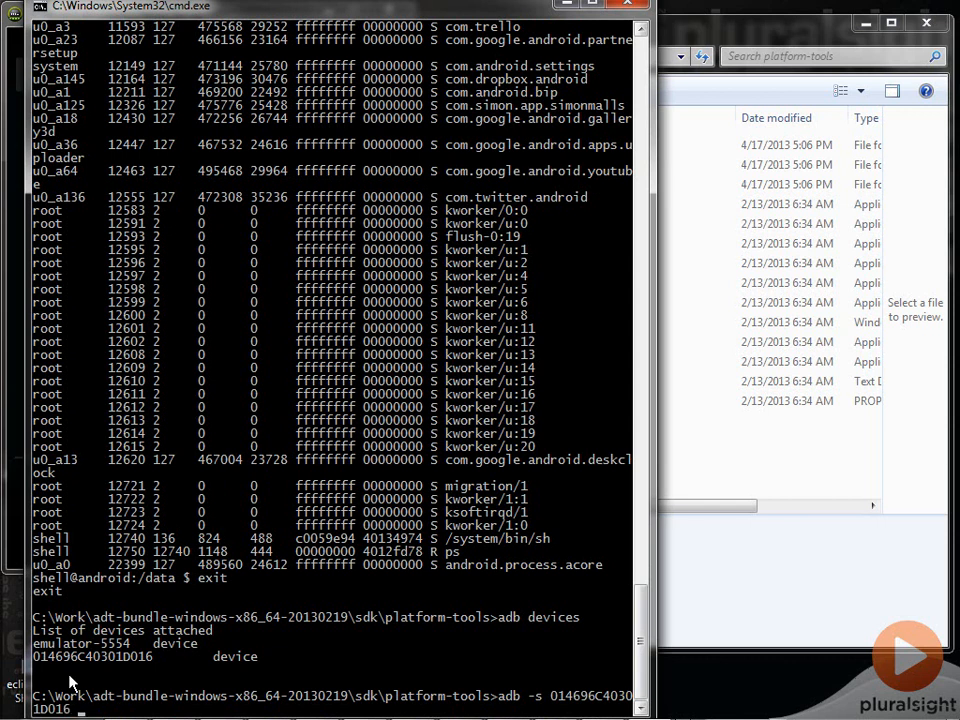
text(shell)
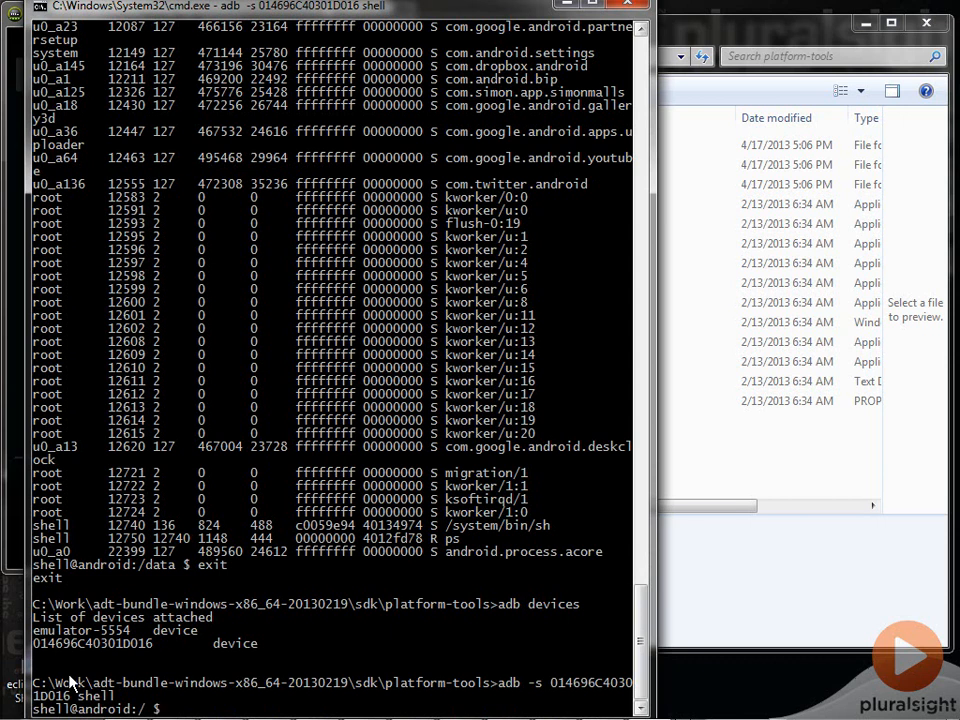
text(exit)
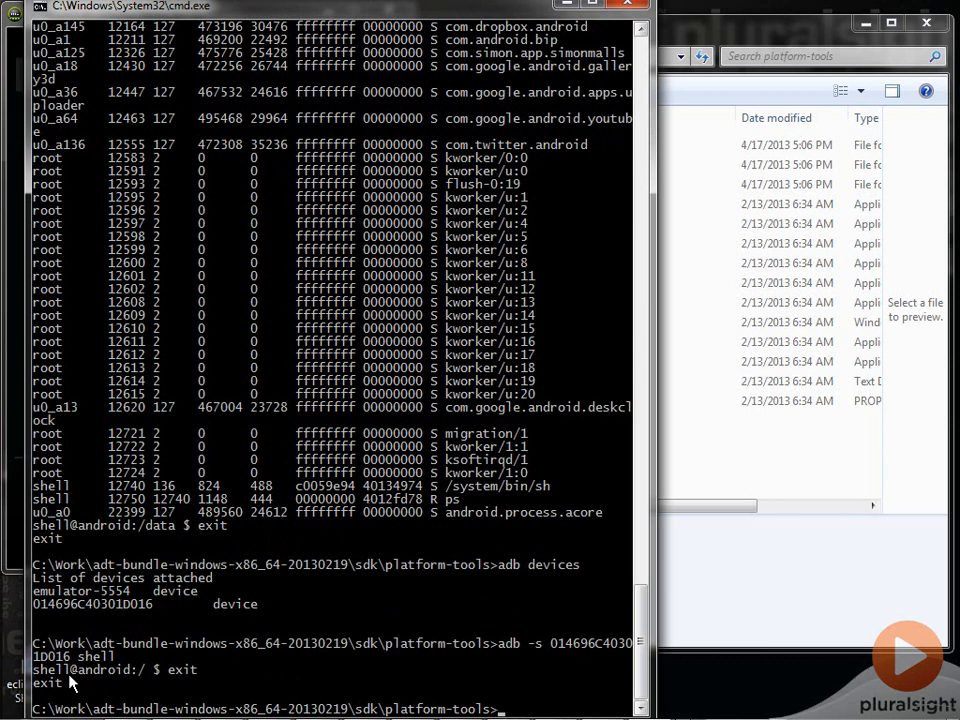
Run 'adb kill-server', 'adb devices' to restart the daemon and list both devices, then 'adb kill-server' again.
text(adb kill-server)
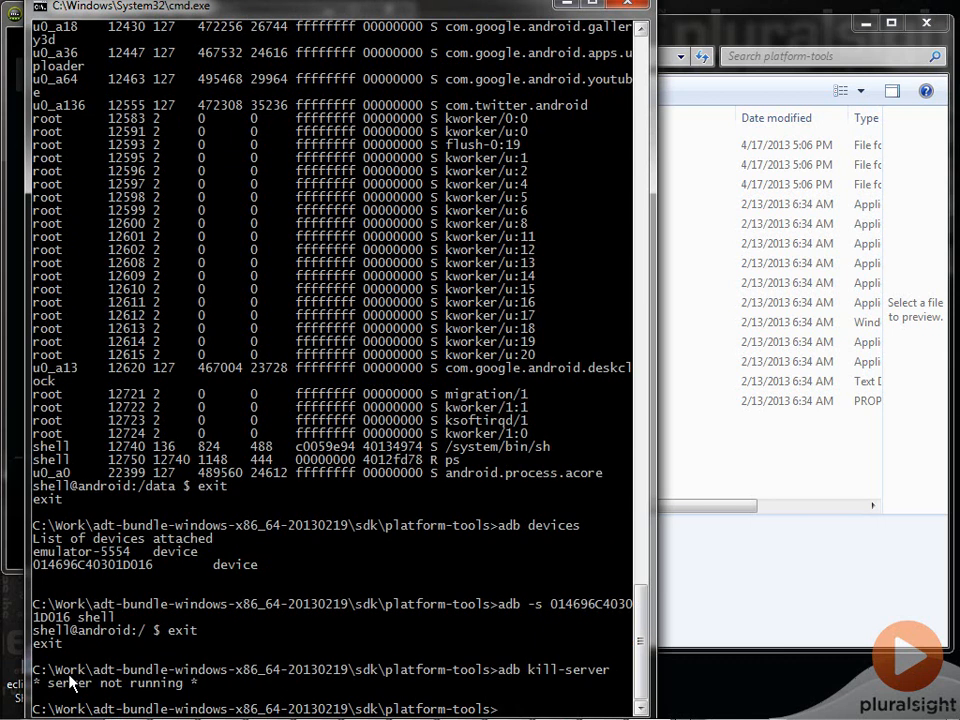
text(adb devices)
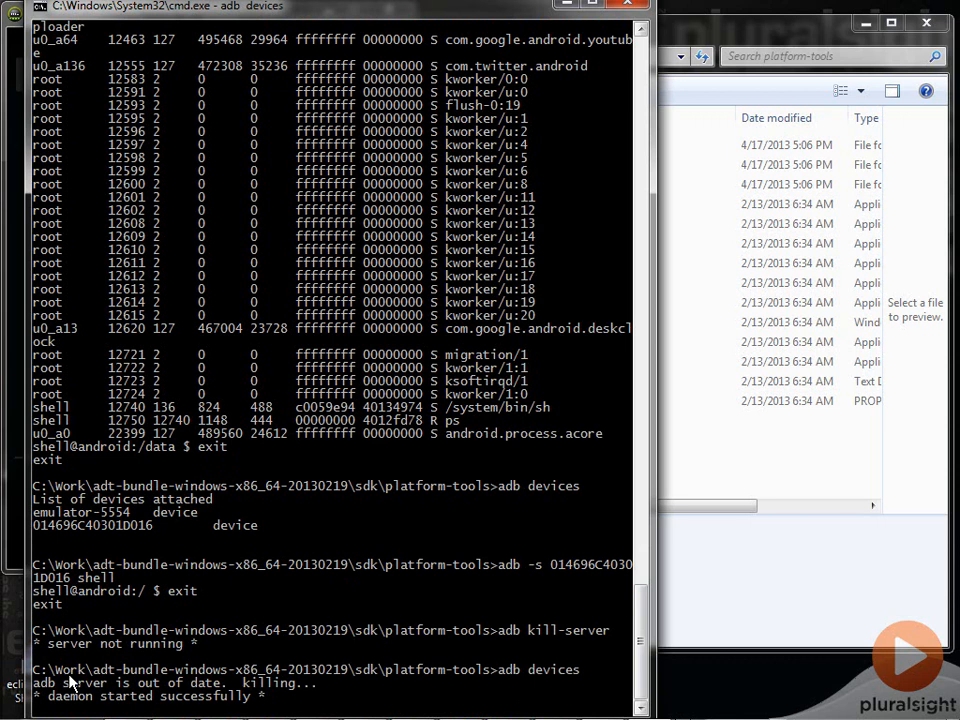
scroll(down, 3)
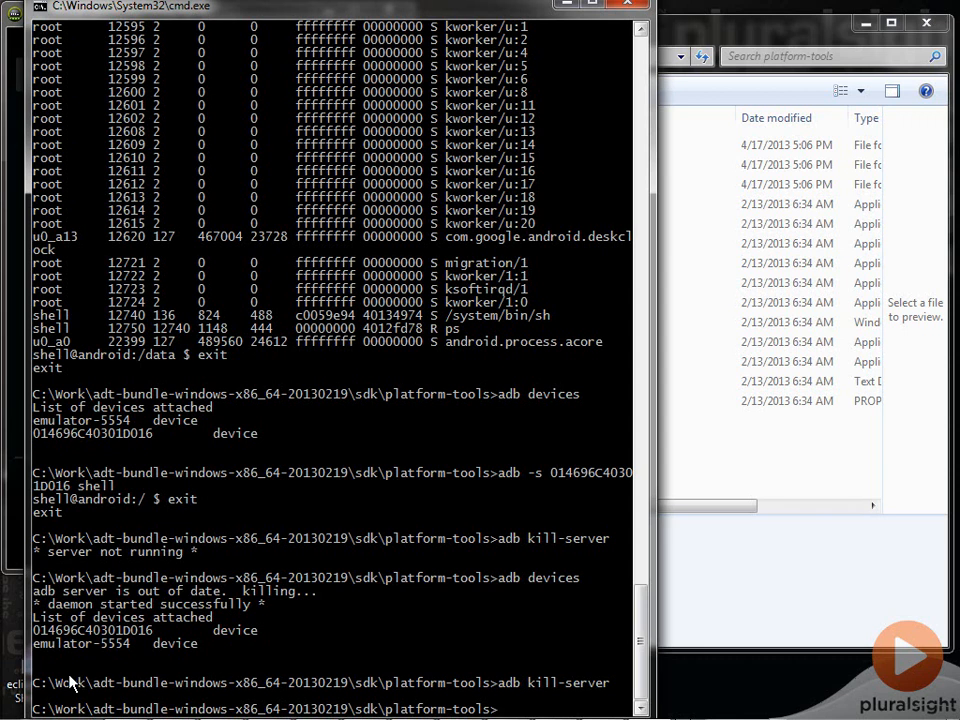
text(ad)
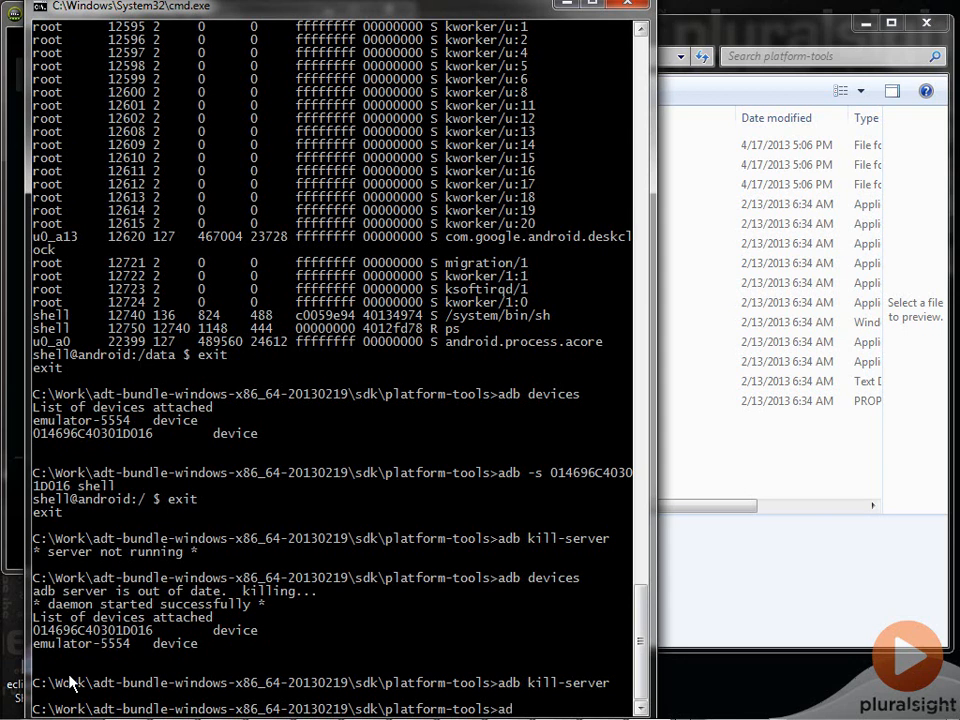